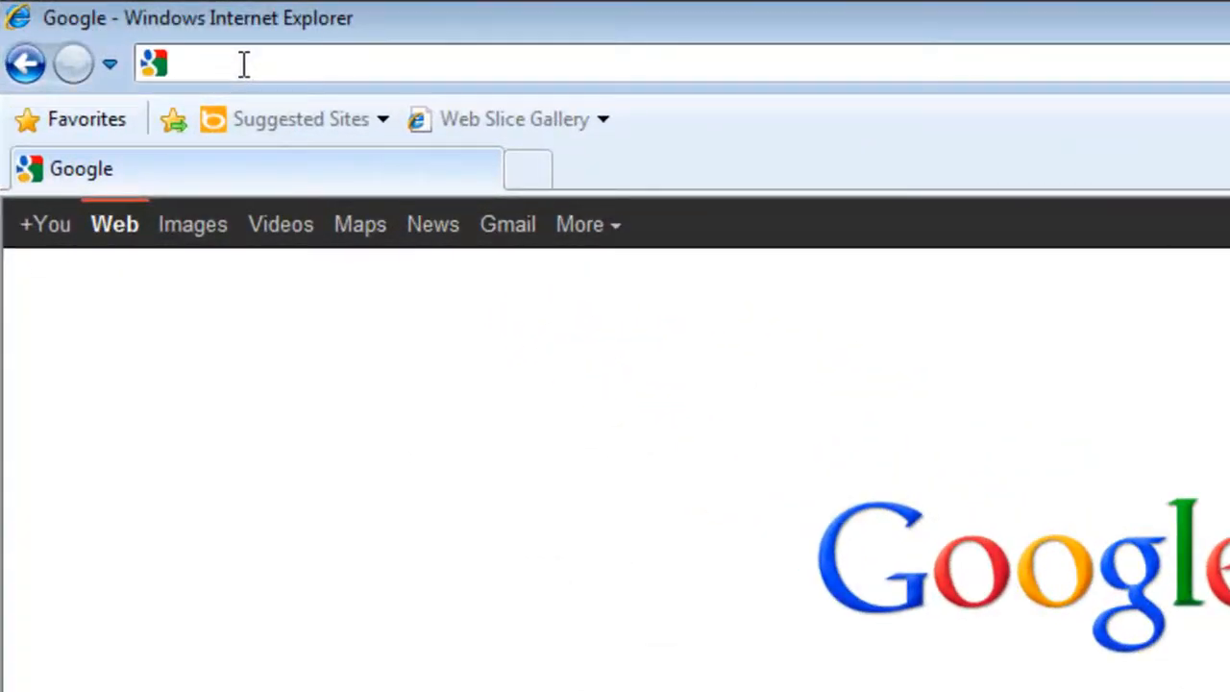
{"action": "type", "text": "http://pogostick.net/~pnh/ntpasswd/bootdisk.html"}
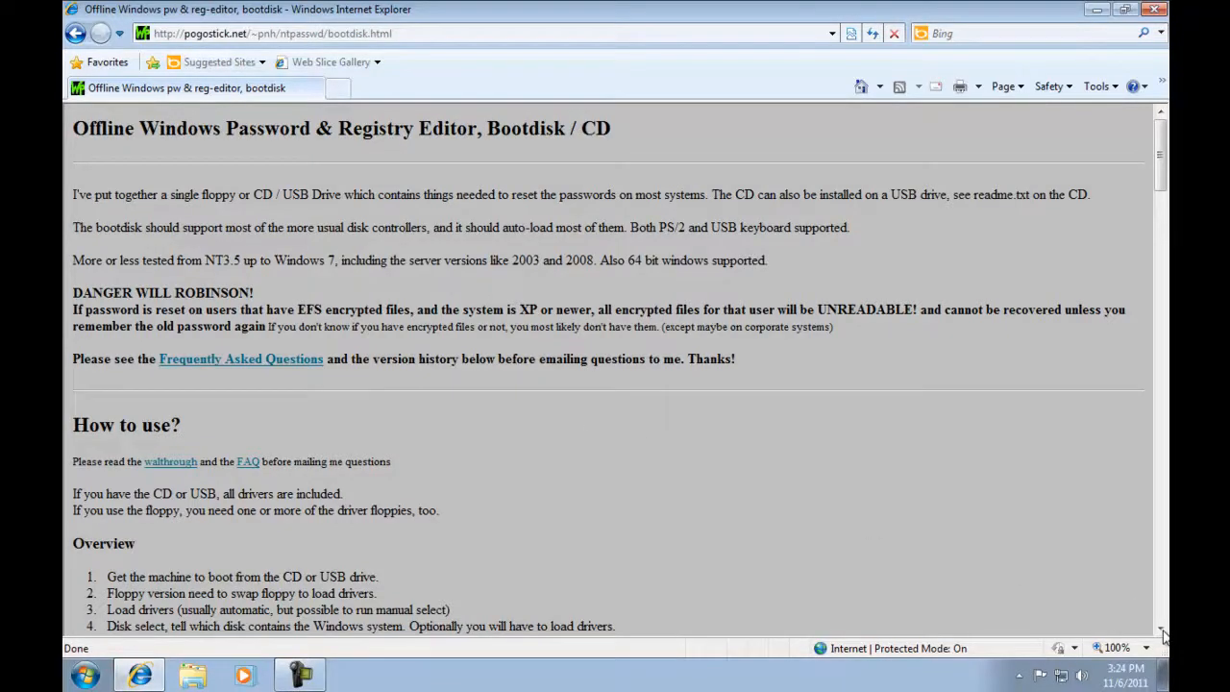
{"action": "scroll", "scroll_direction": "down", "scroll_amount": 3}
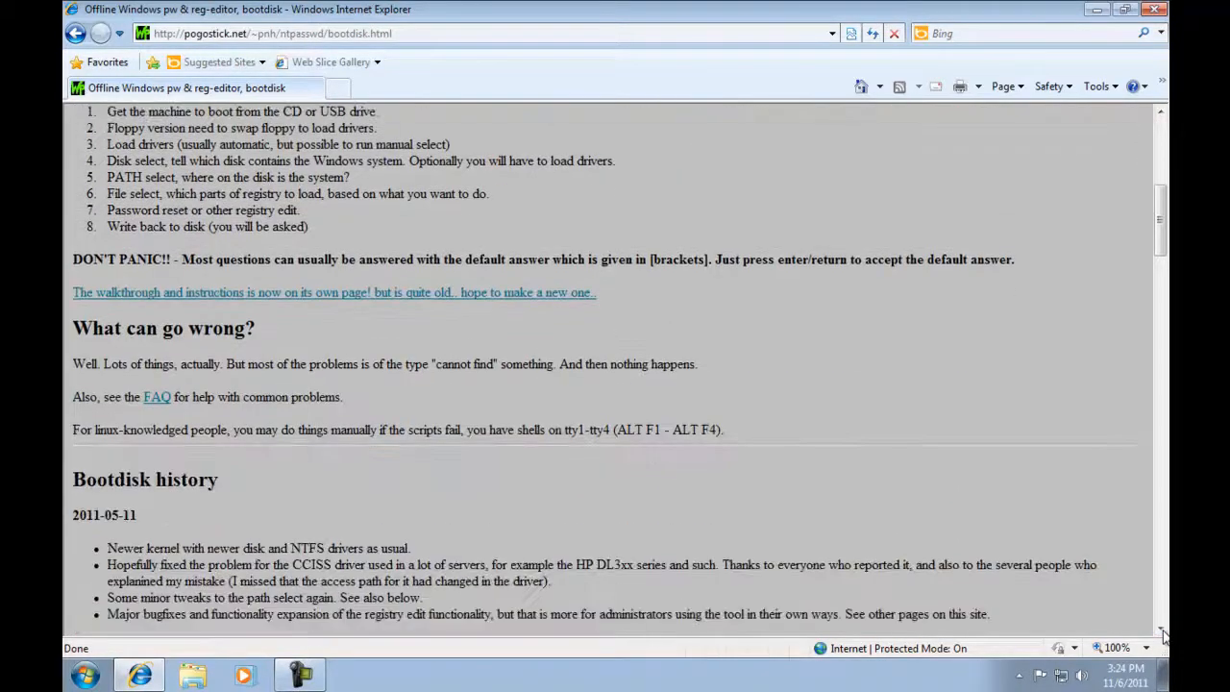
{"action": "scroll", "scroll_direction": "down", "scroll_amount": 3}
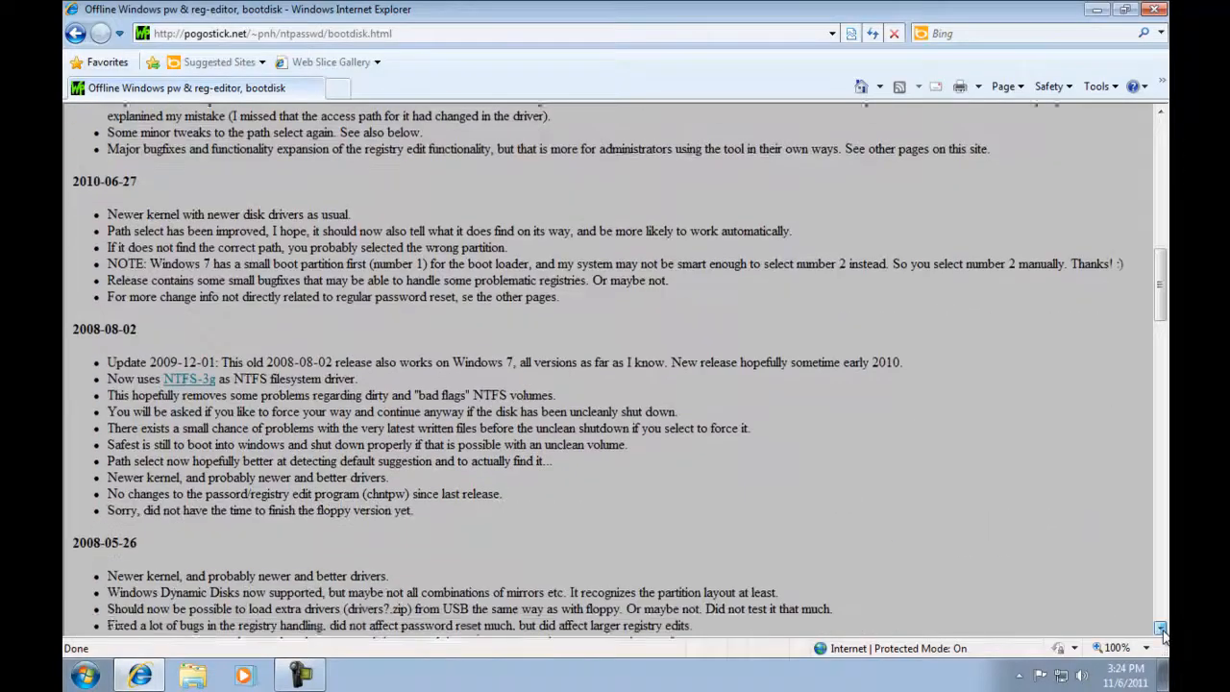
{"action": "scroll", "scroll_direction": "down", "scroll_amount": 3}
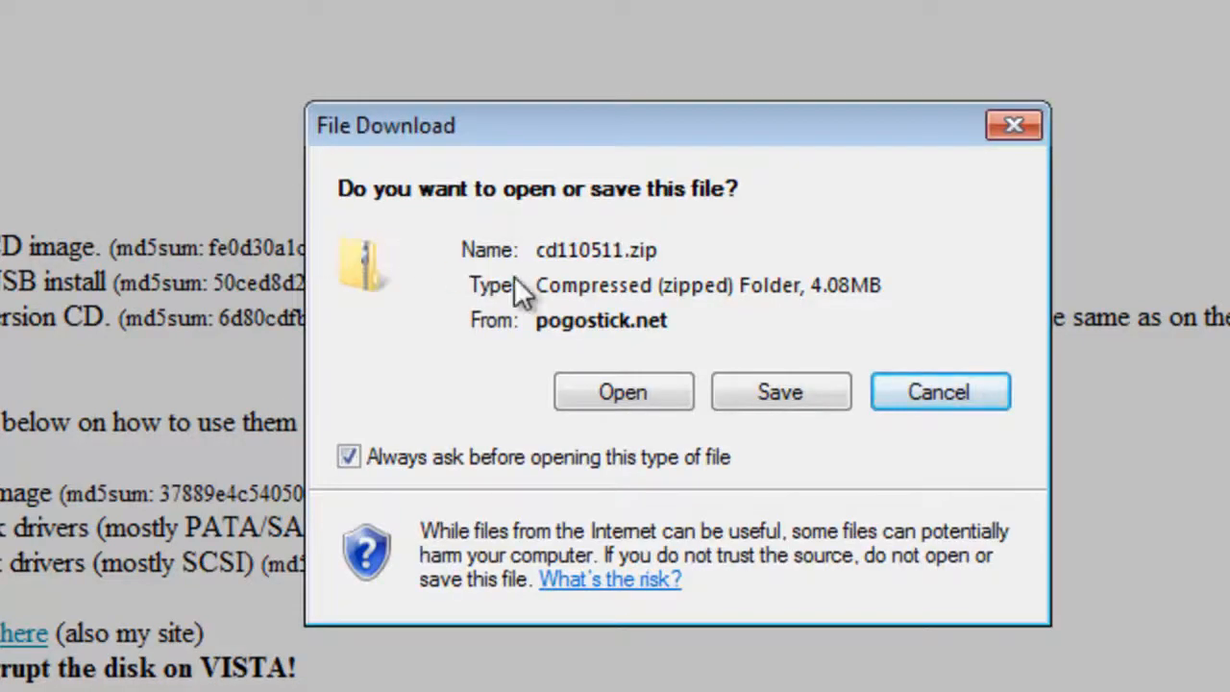
{"action": "mouse_move", "coordinate": [781, 392]}
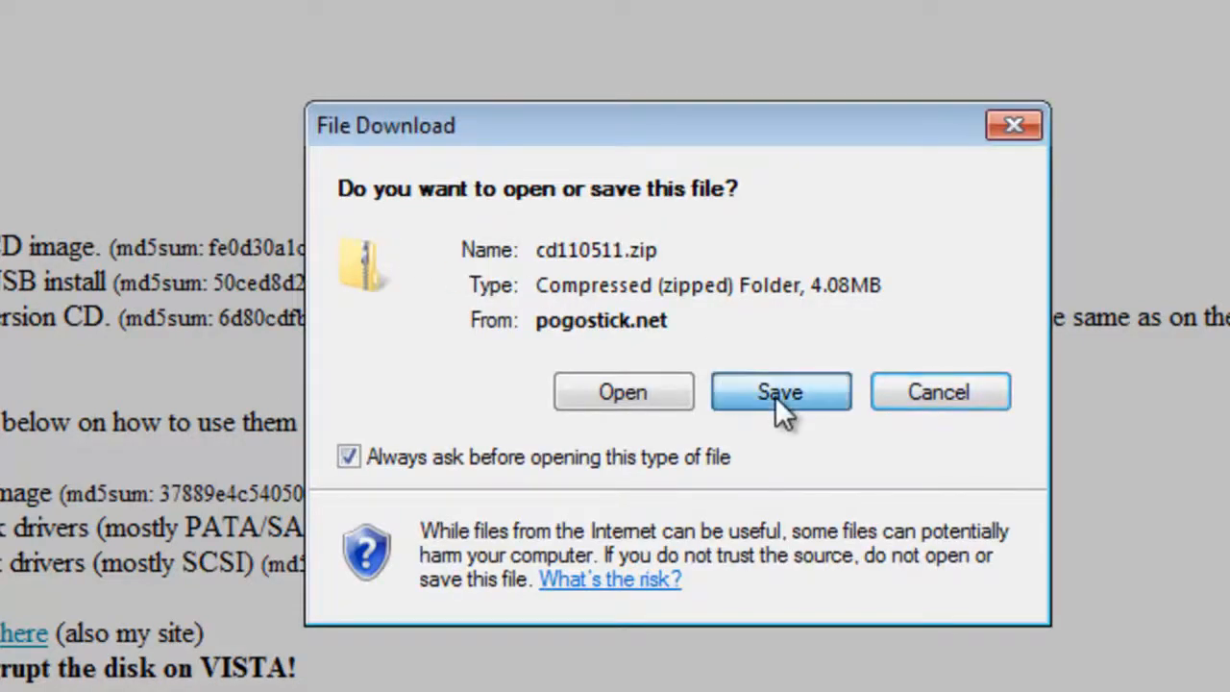
Save the cd110511.zip boot CD archive to the Desktop instead of opening it
{"action": "left_click", "coordinate": [781, 392]}
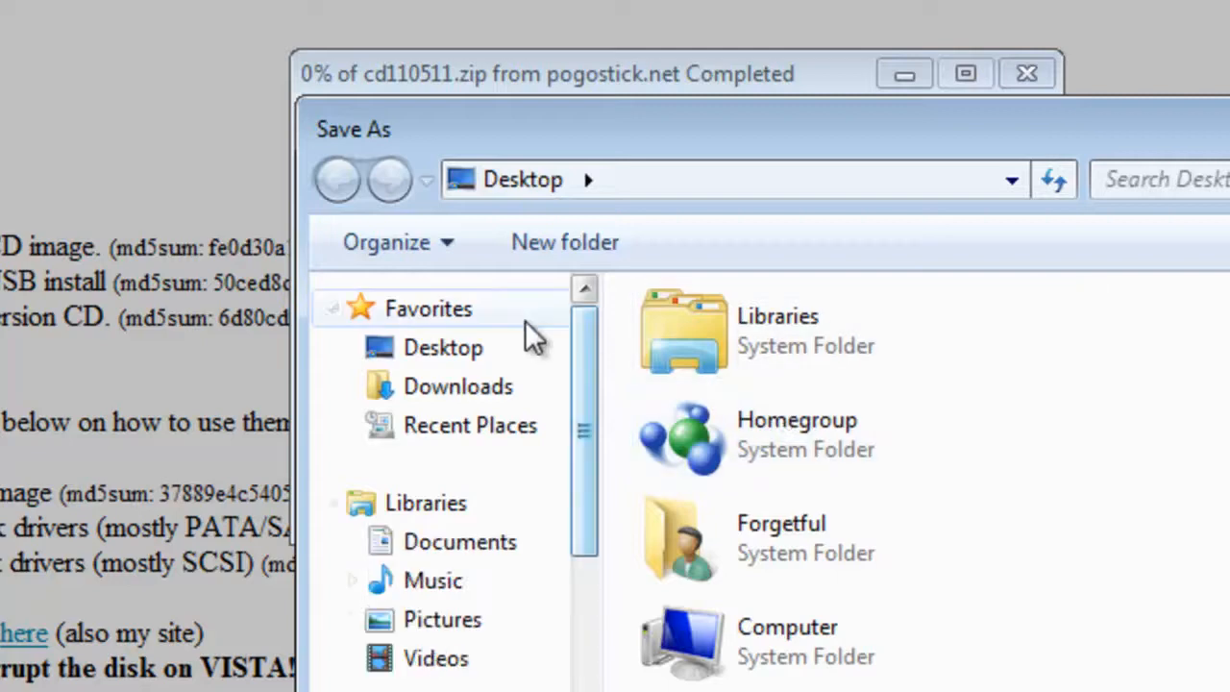
{"action": "left_click", "coordinate": [442, 346]}
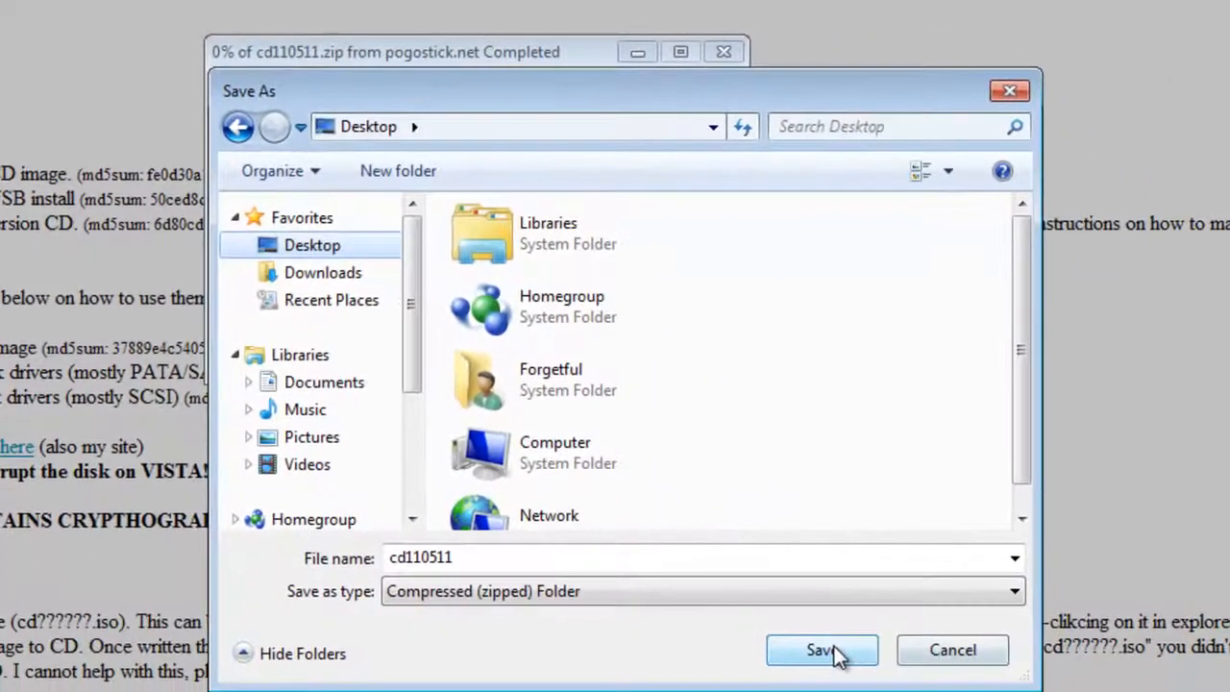
{"action": "left_click", "coordinate": [822, 650]}
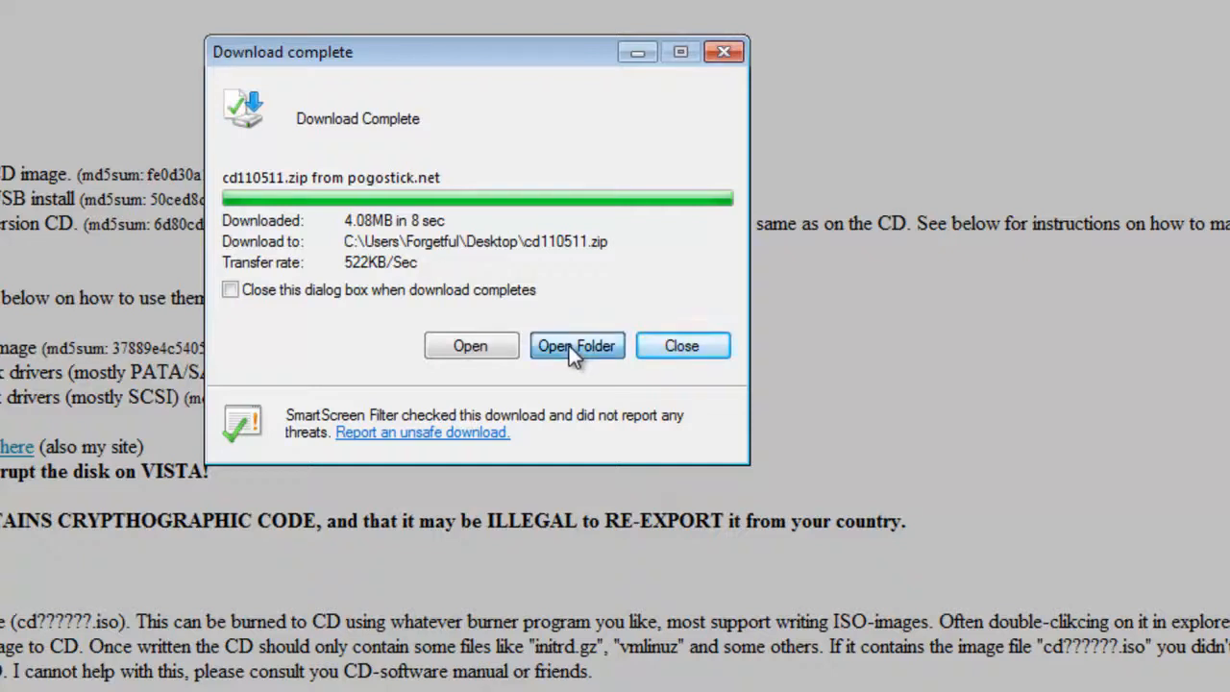
Extract cd110511.zip into a cd110511 folder on the Desktop, producing the disc image
{"action": "left_click", "coordinate": [577, 346]}
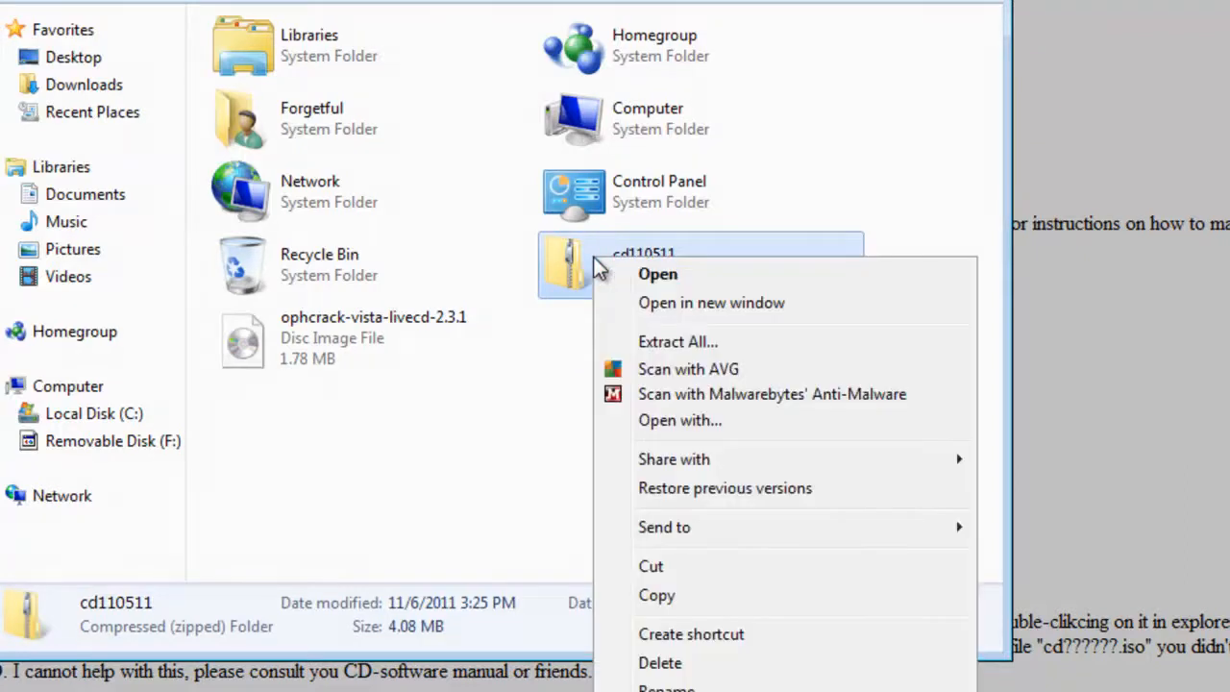
{"action": "mouse_move", "coordinate": [673, 355]}
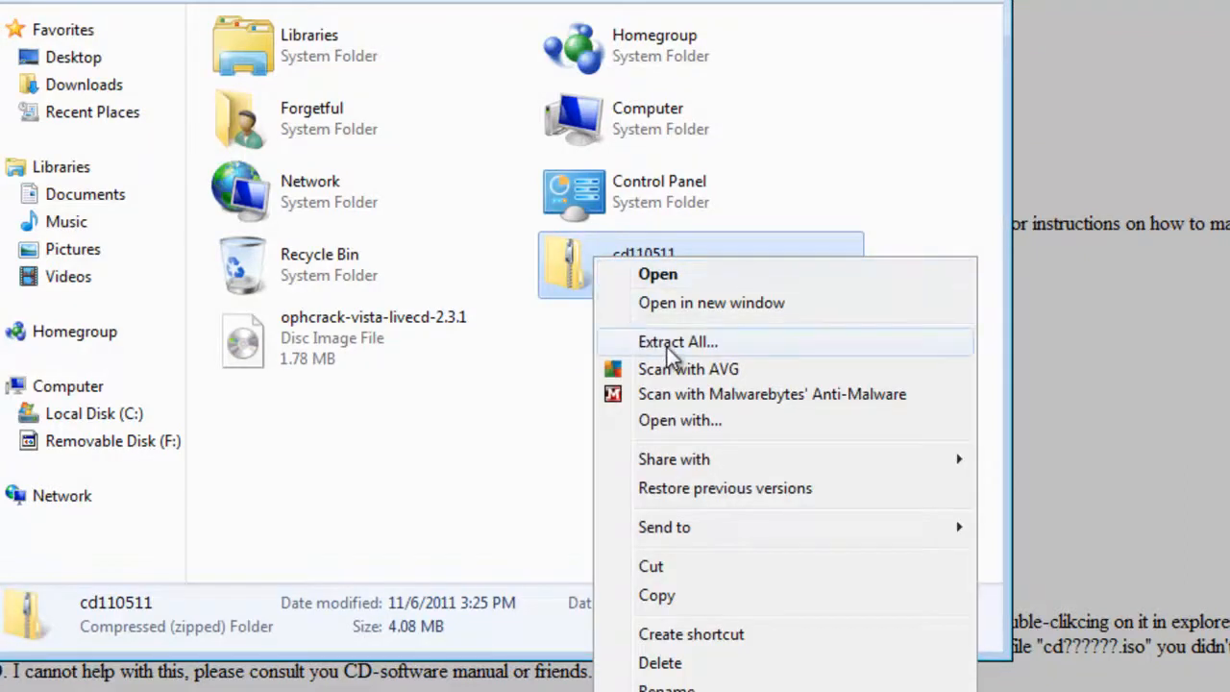
{"action": "left_click", "coordinate": [677, 342]}
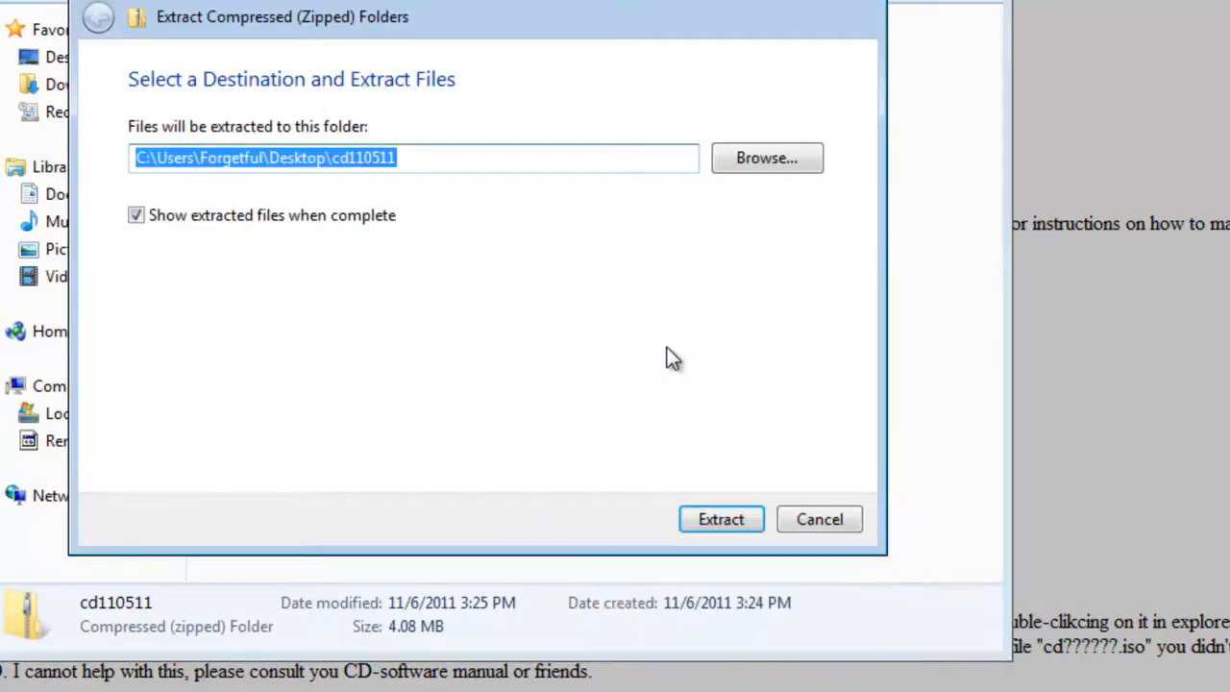
{"action": "mouse_move", "coordinate": [653, 359]}
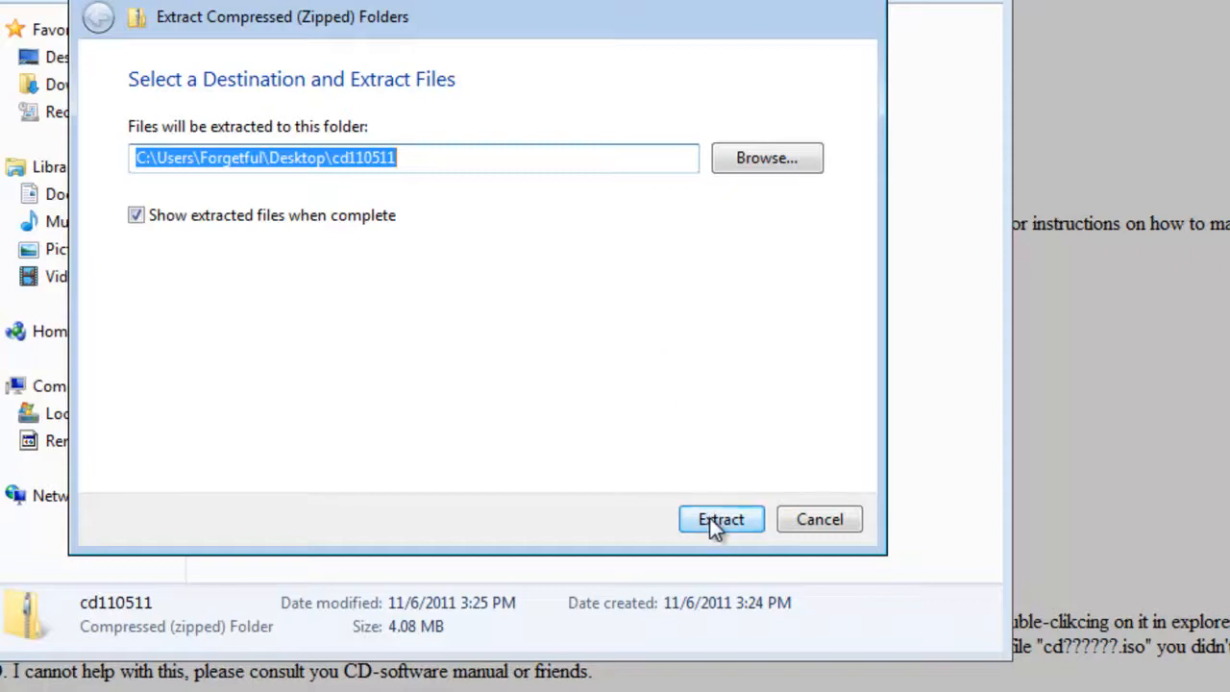
{"action": "left_click", "coordinate": [721, 519]}
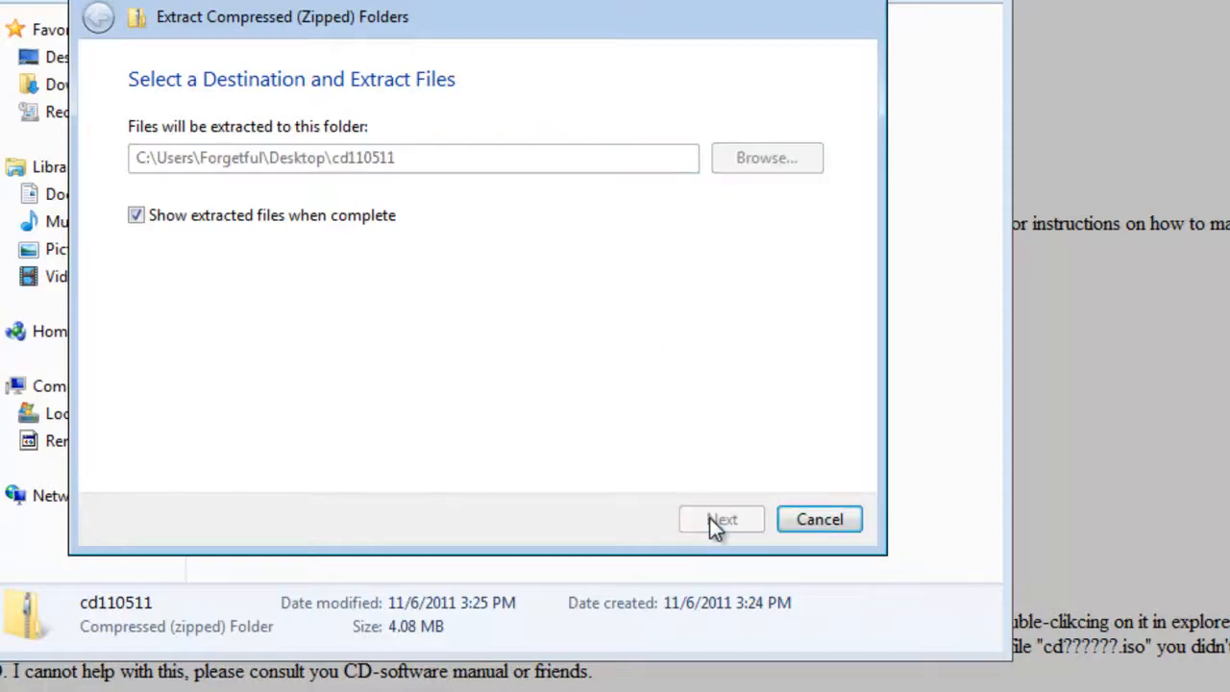
{"action": "left_click", "coordinate": [723, 519]}
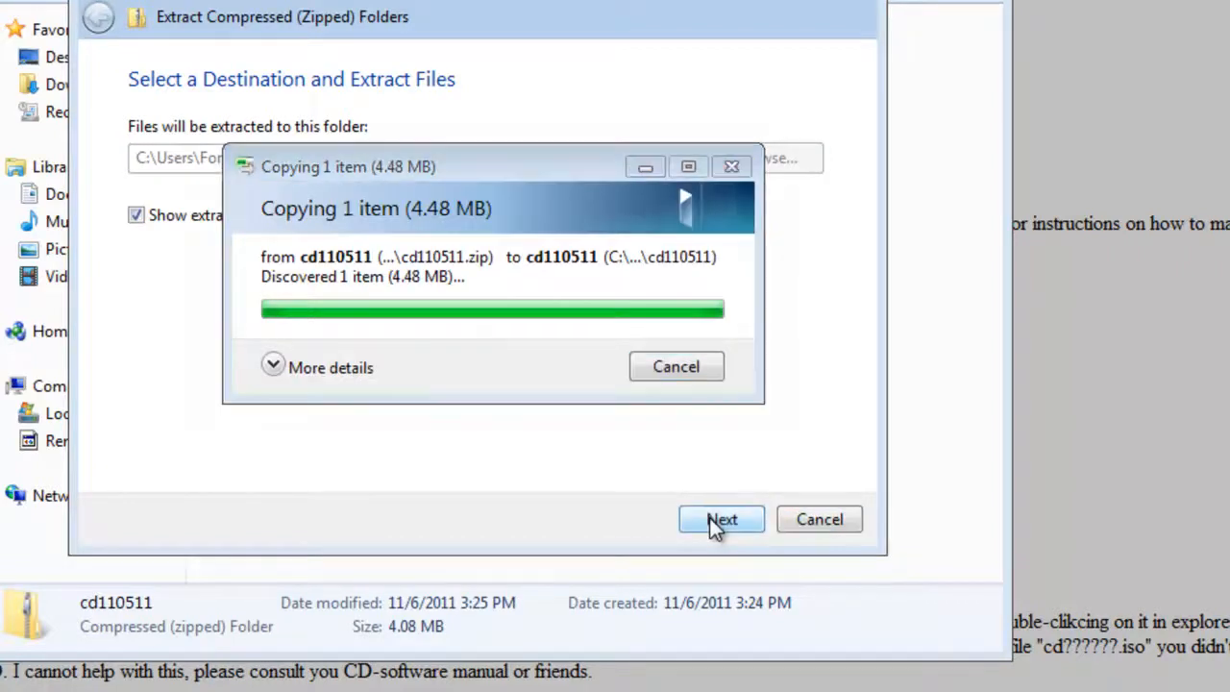
{"action": "left_click", "coordinate": [722, 519]}
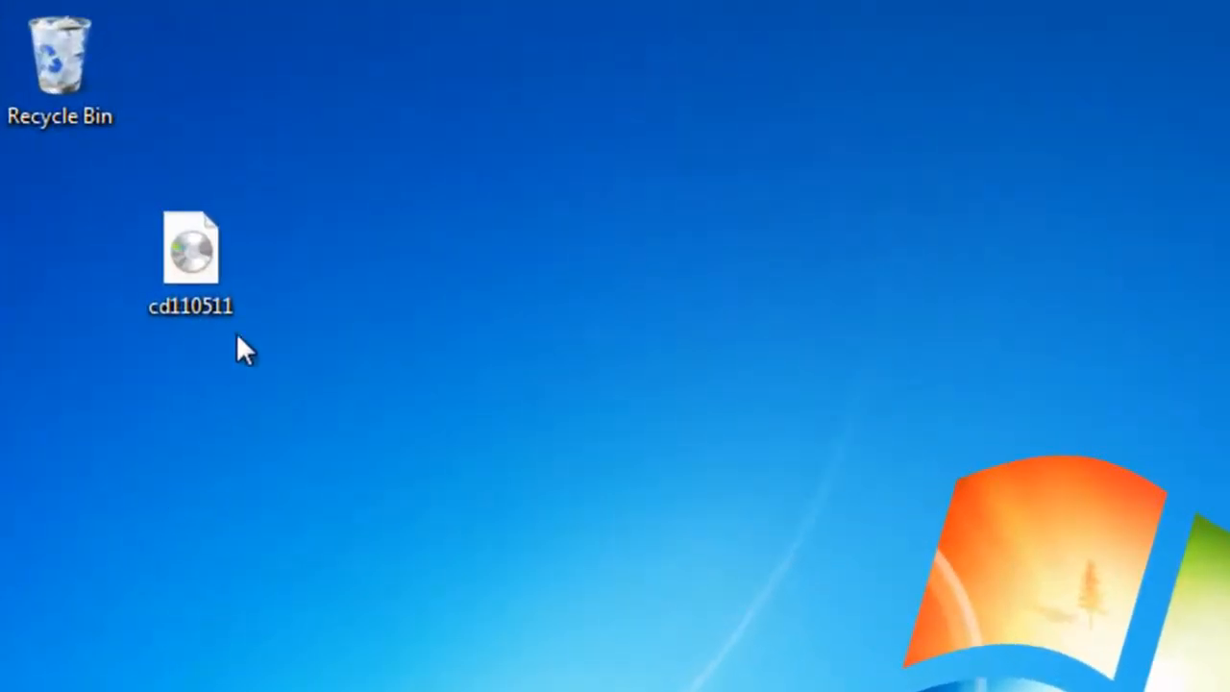
Burn the cd110511 disc image to CD with 'Verify disc after burning' enabled
{"action": "right_click", "coordinate": [190, 248]}
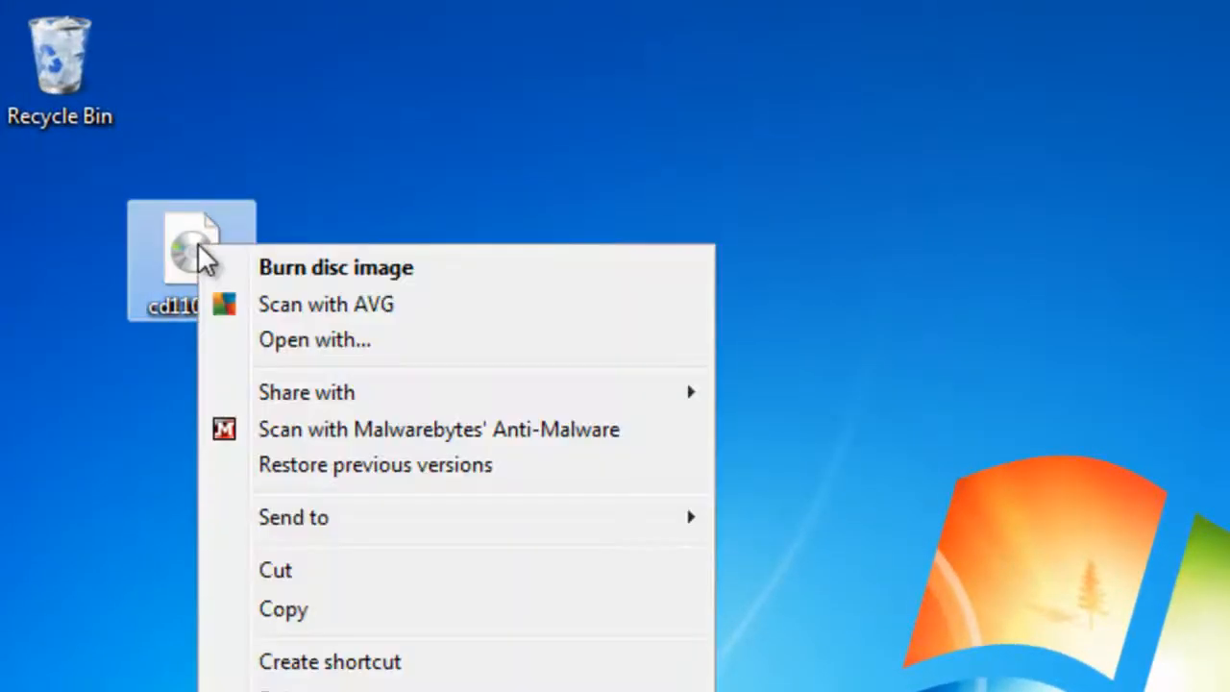
{"action": "mouse_move", "coordinate": [356, 278]}
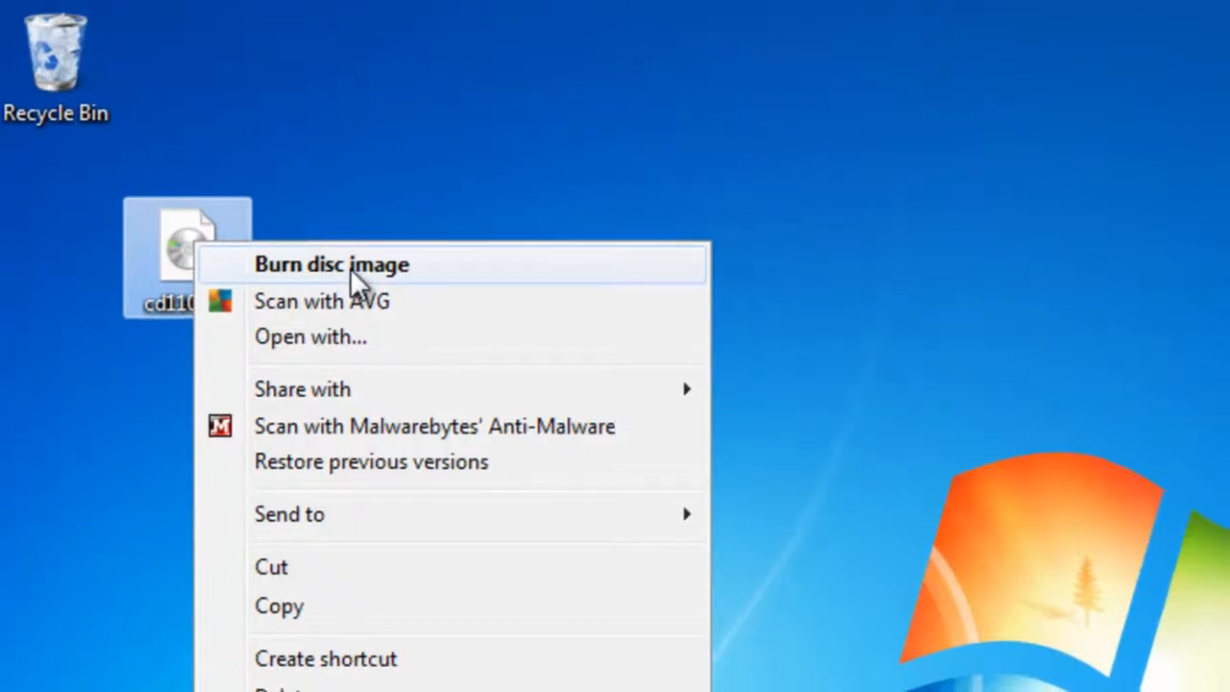
{"action": "left_click", "coordinate": [331, 265]}
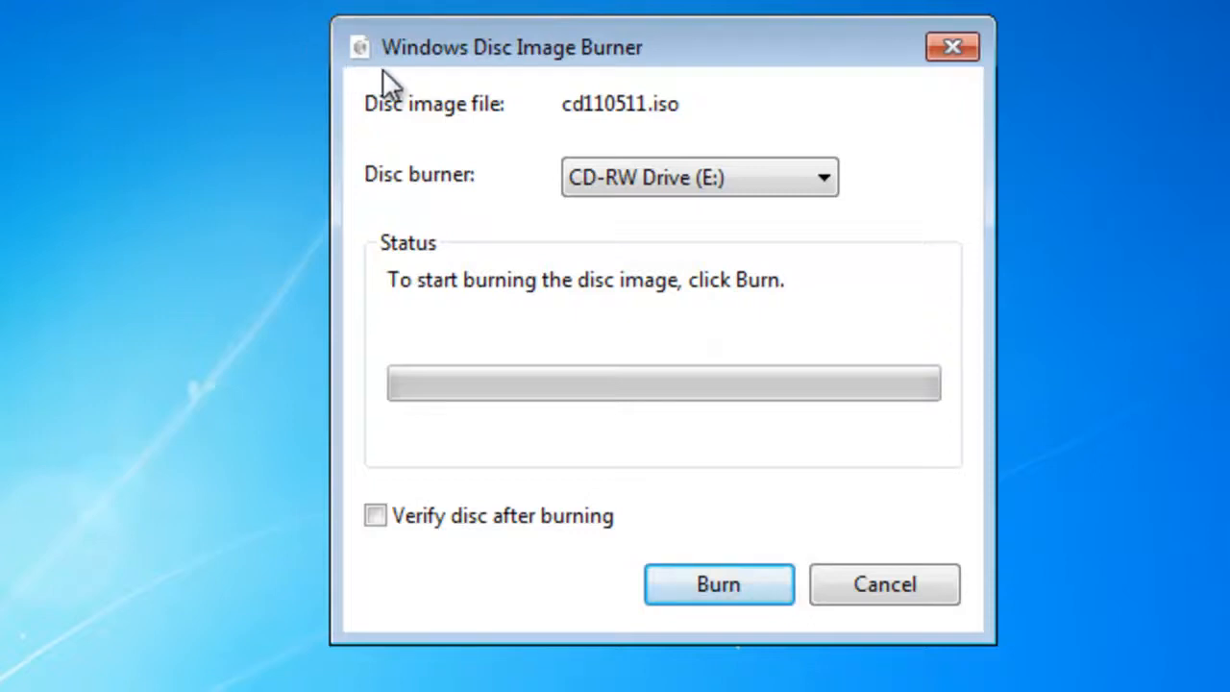
{"action": "mouse_move", "coordinate": [392, 561]}
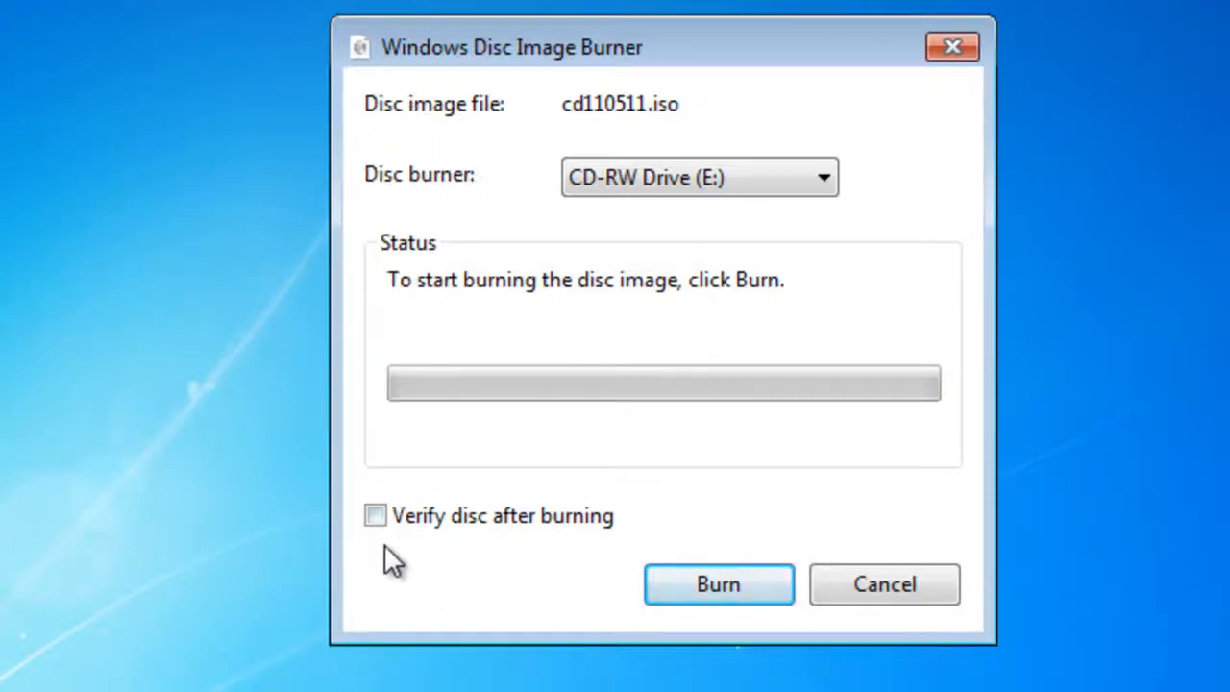
{"action": "left_click", "coordinate": [375, 515]}
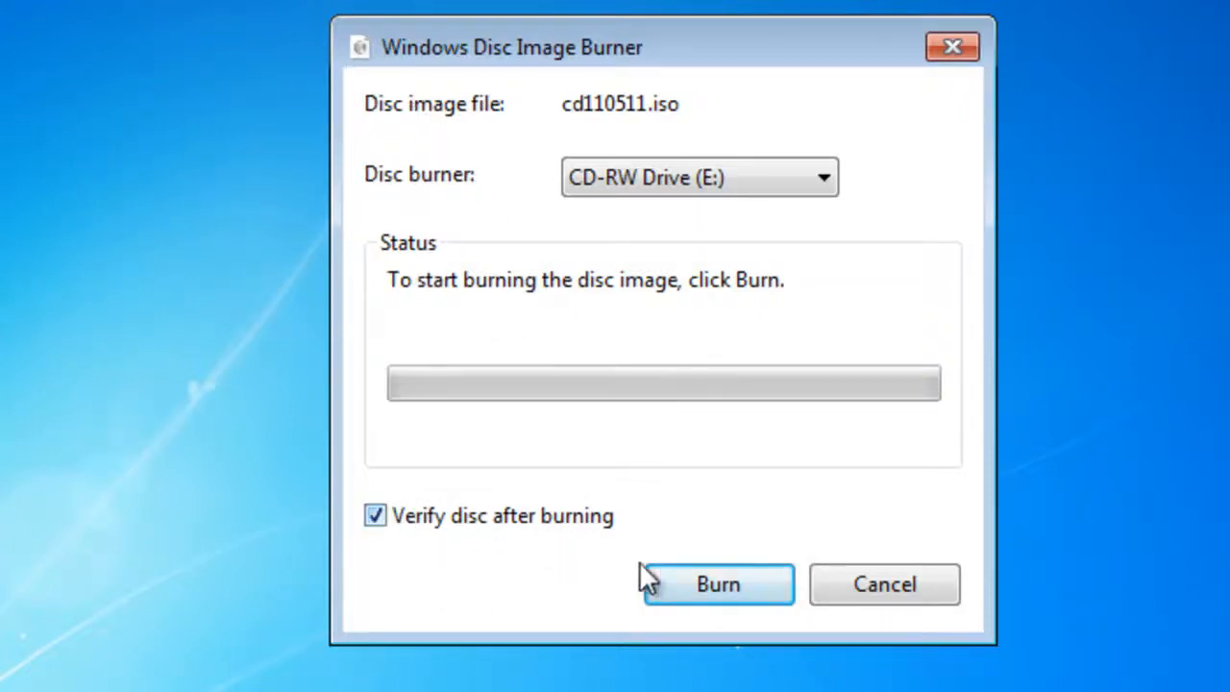
{"action": "left_click", "coordinate": [719, 585]}
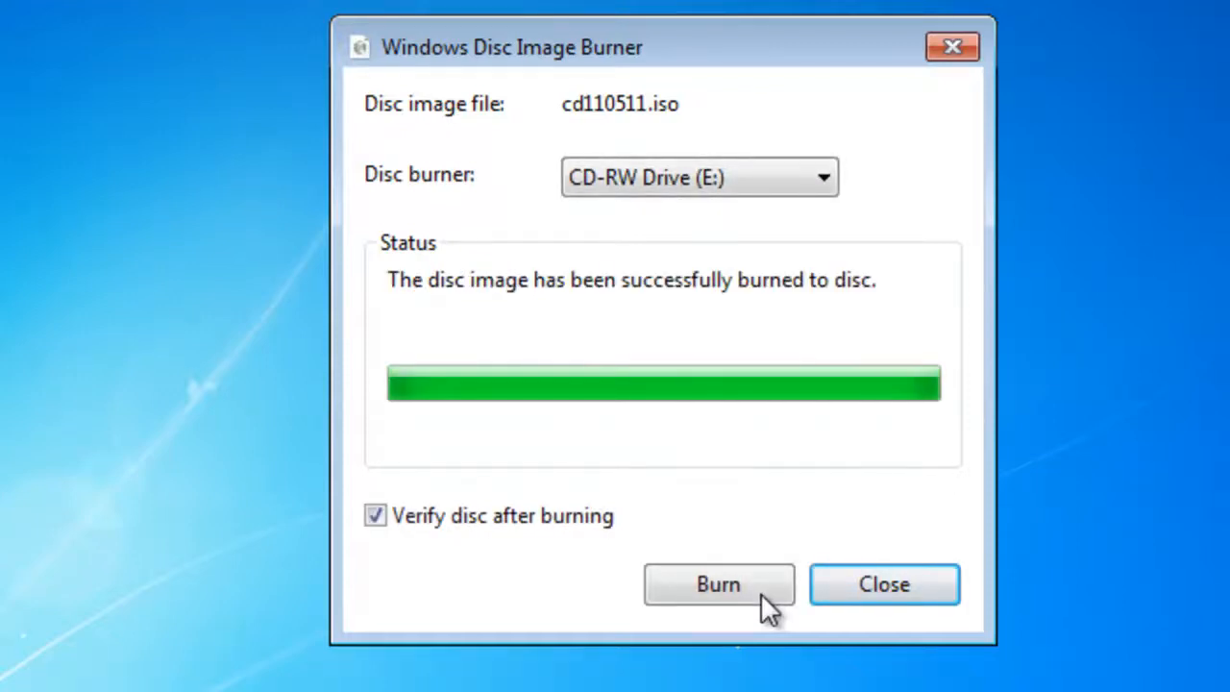
{"action": "mouse_move", "coordinate": [884, 584]}
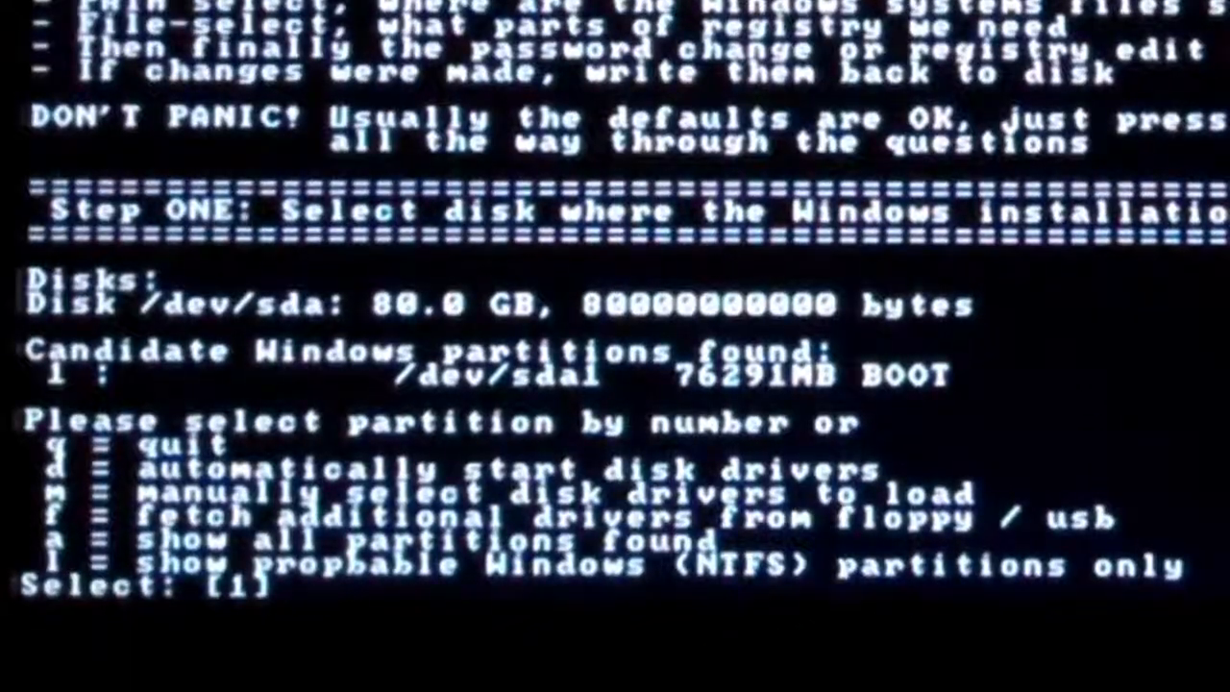
Select partition 1 and load the password-reset hives (SAM, SYSTEM, SECURITY)
{"action": "type", "text": "1"}
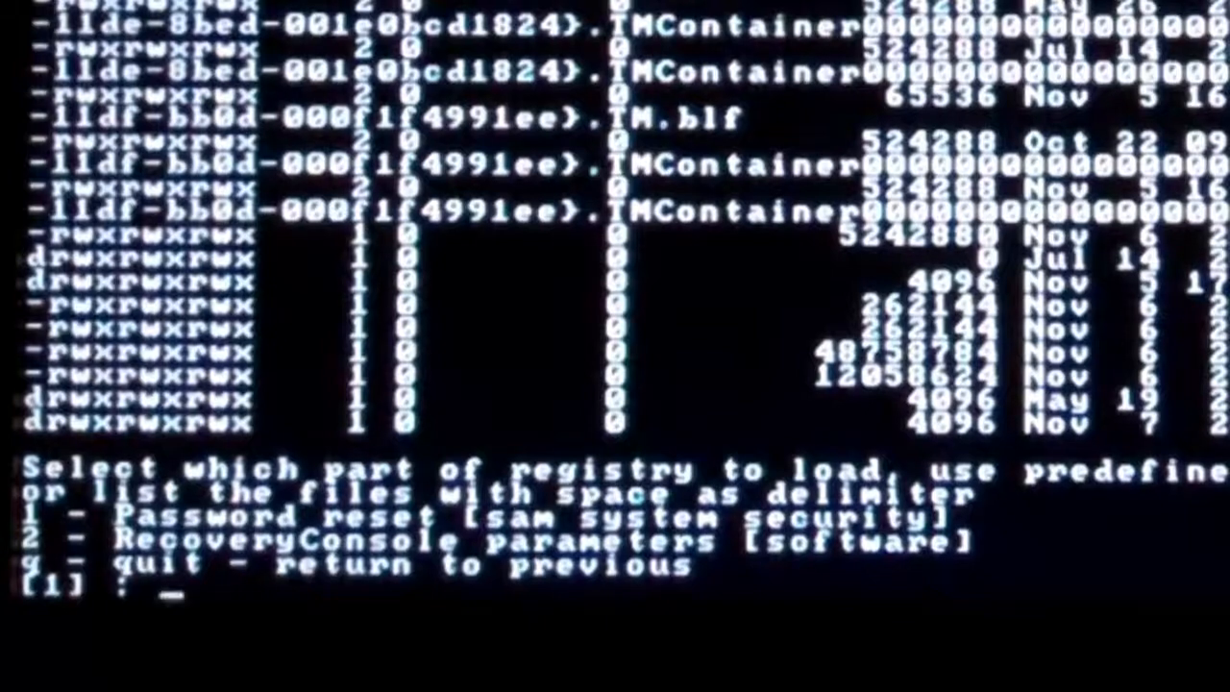
{"action": "type", "text": "1"}
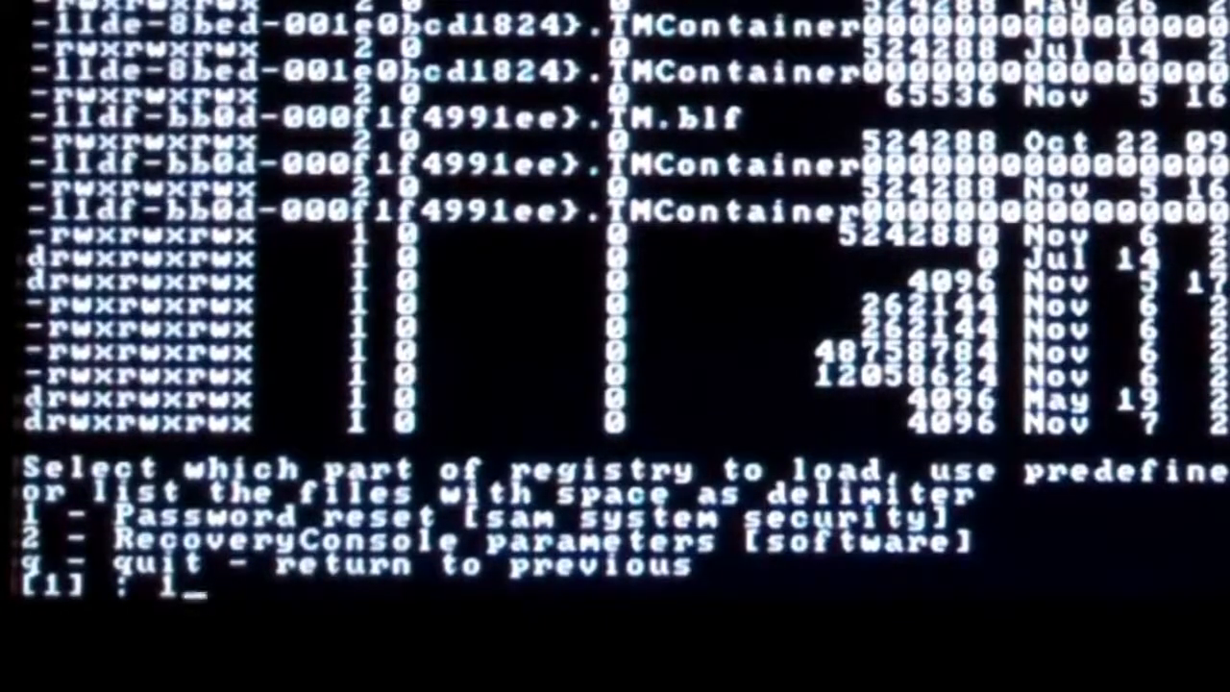
{"action": "key", "text": "enter"}
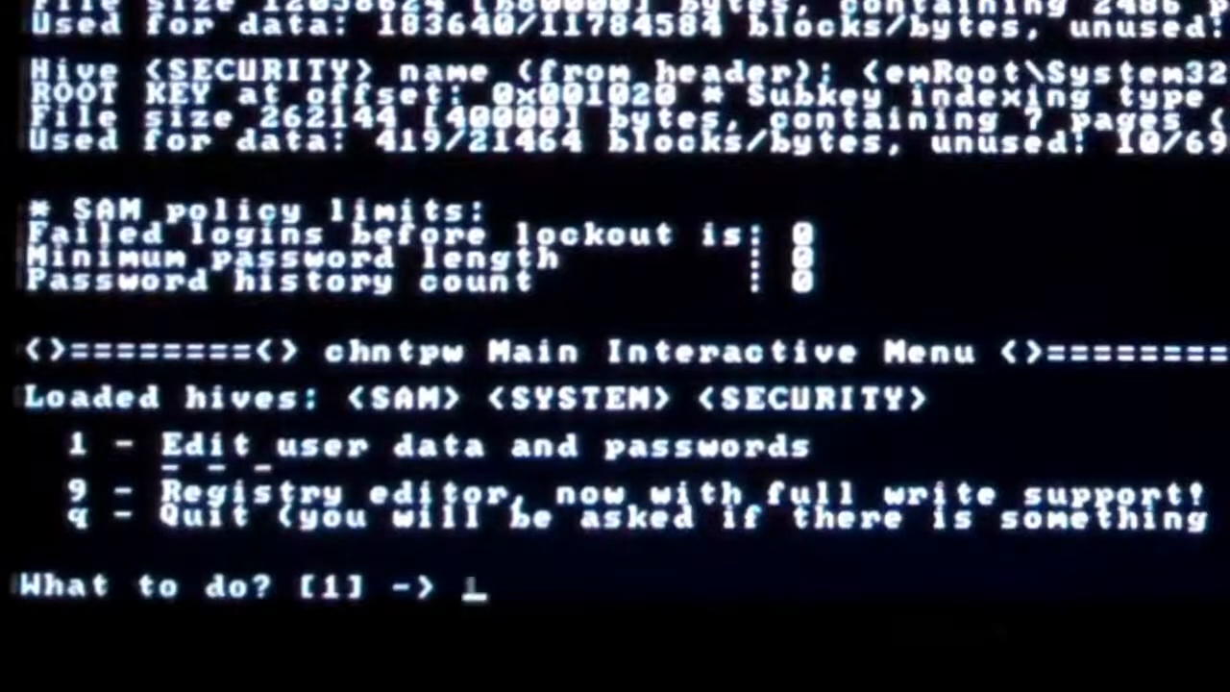
Edit user Forgetful, clear the account's password, and leave the user editor with !
{"action": "type", "text": "1"}
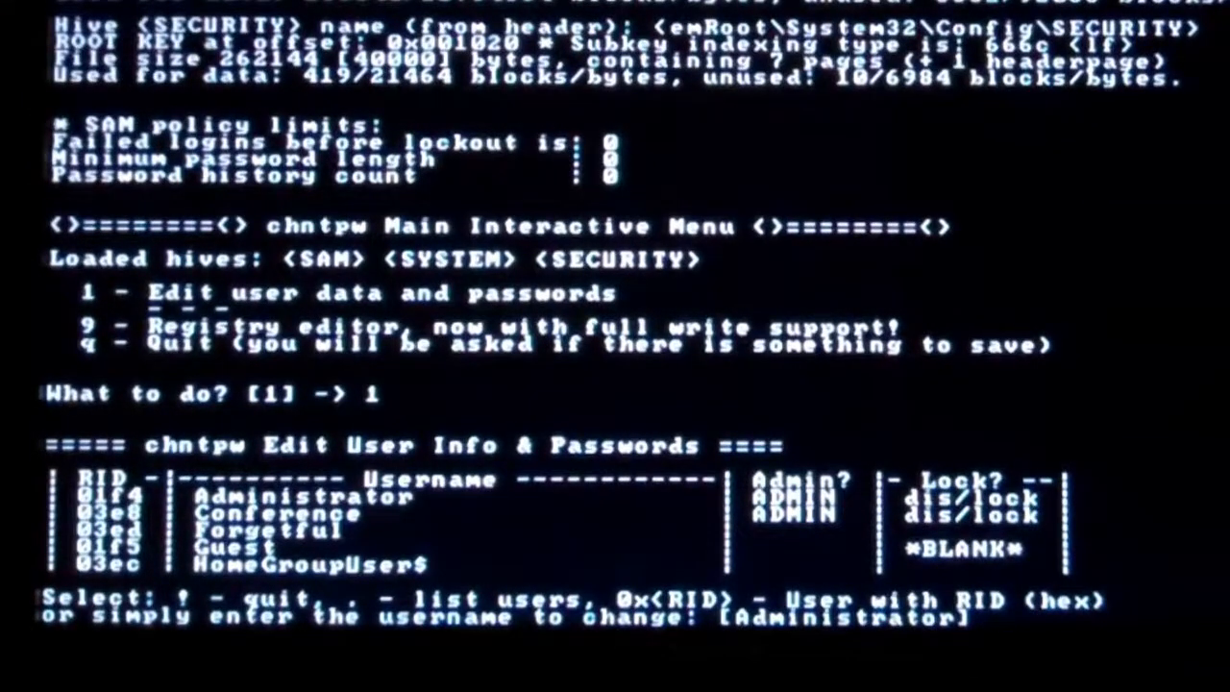
{"action": "type", "text": "F"}
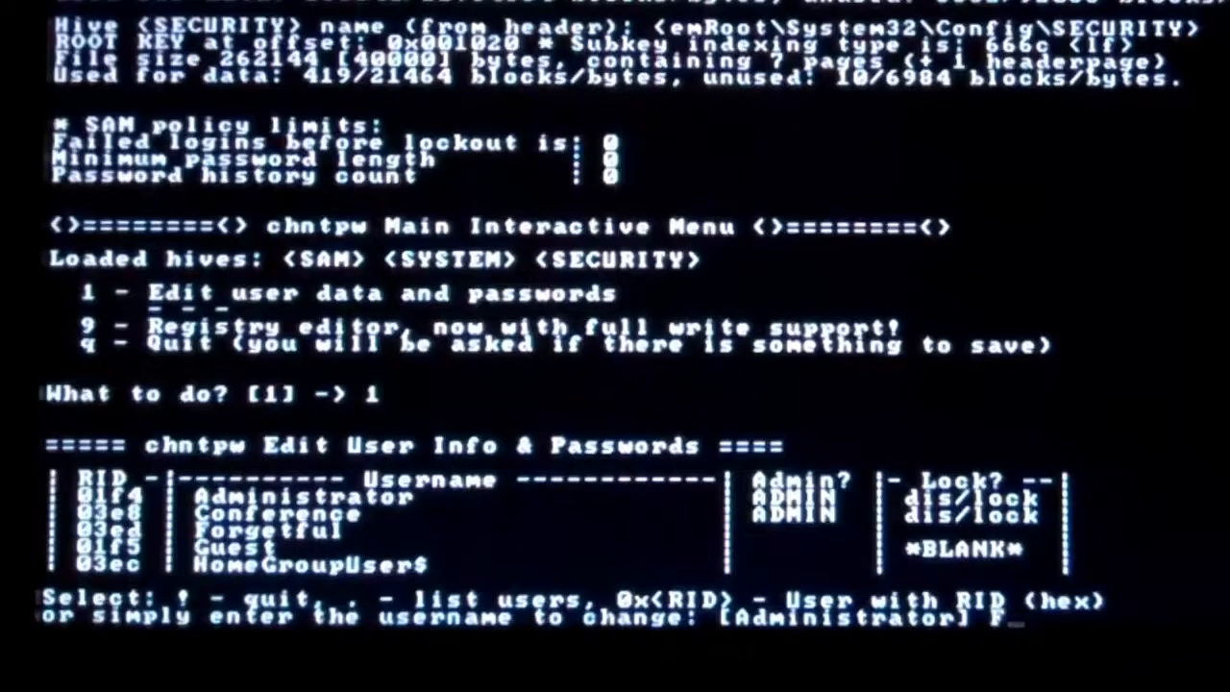
{"action": "type", "text": "Forg"}
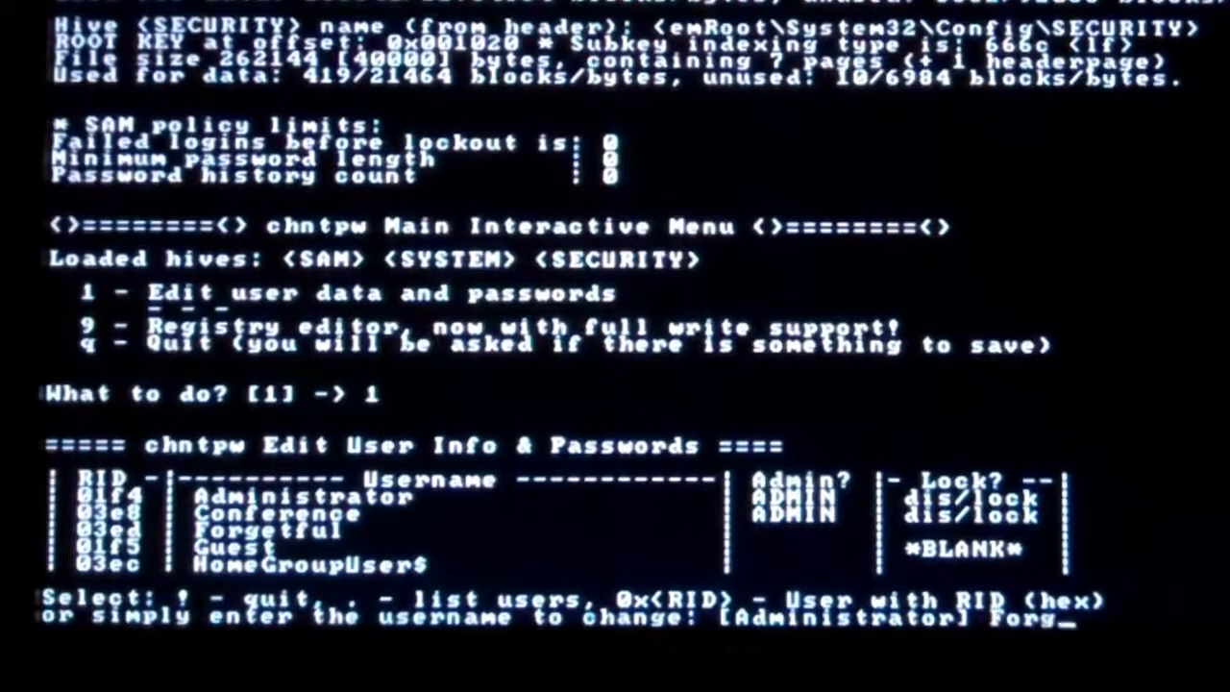
{"action": "type", "text": "etful"}
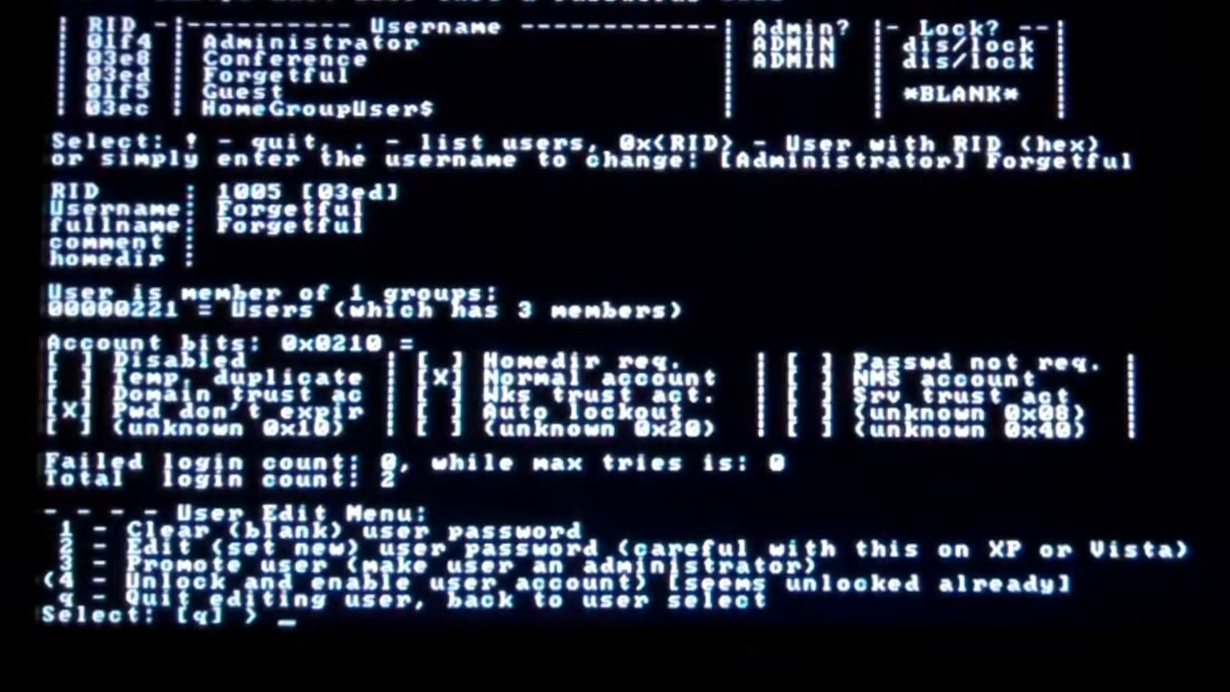
{"action": "type", "text": "1"}
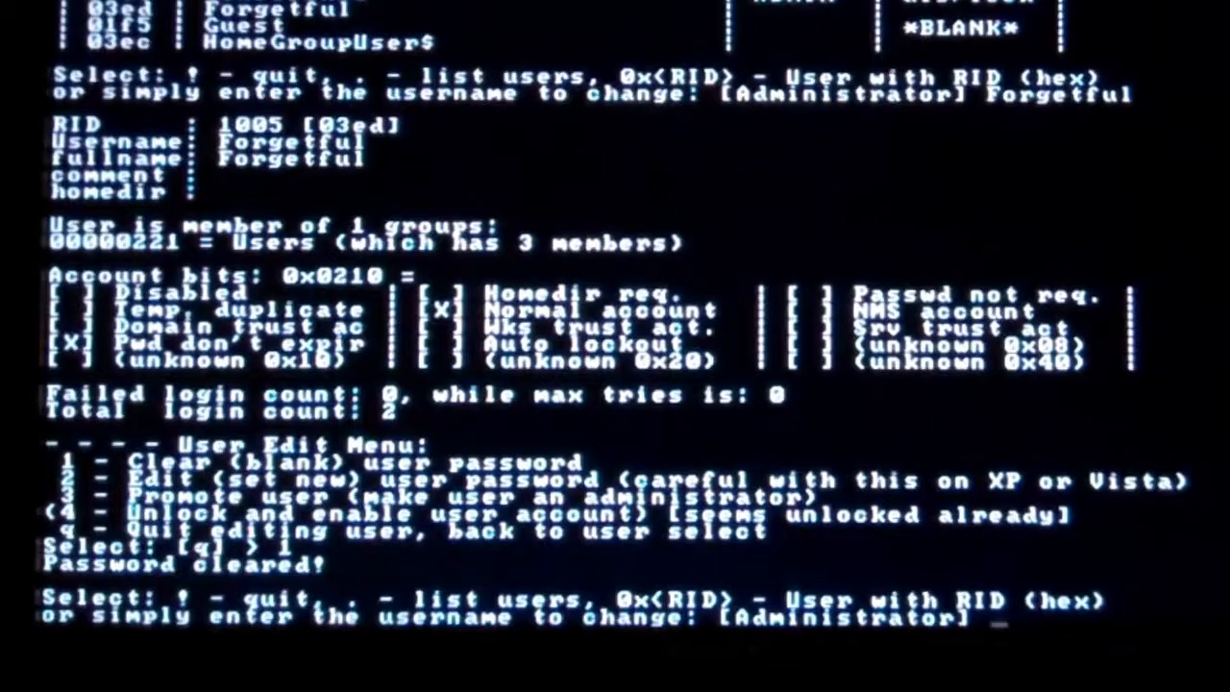
{"action": "type", "text": "!"}
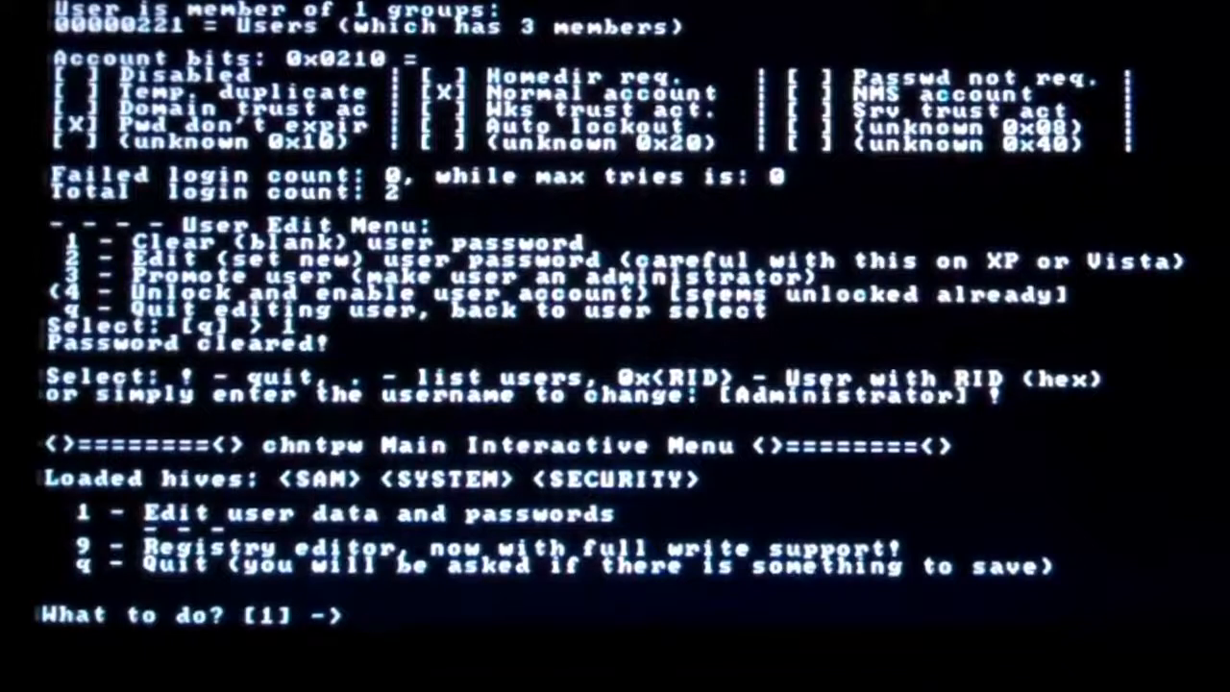
{"action": "mouse_move", "coordinate": [369, 615]}
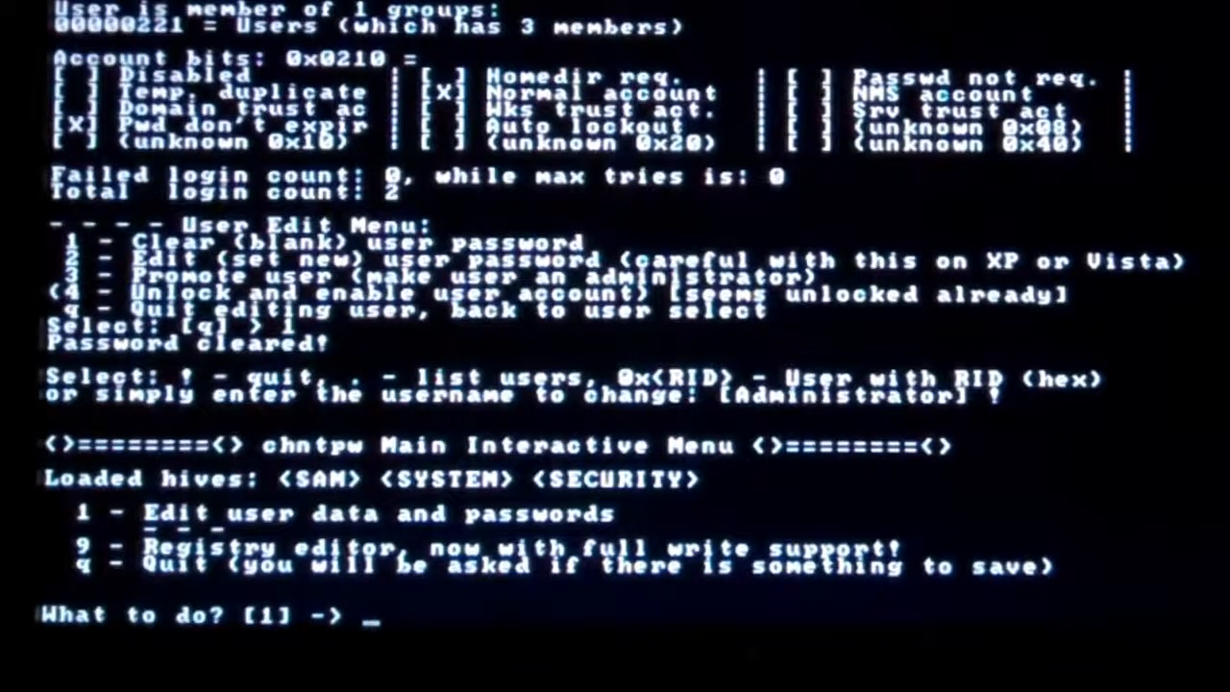
Quit with q and answer y to write the changed SAM hive back to disk
{"action": "type", "text": "q"}
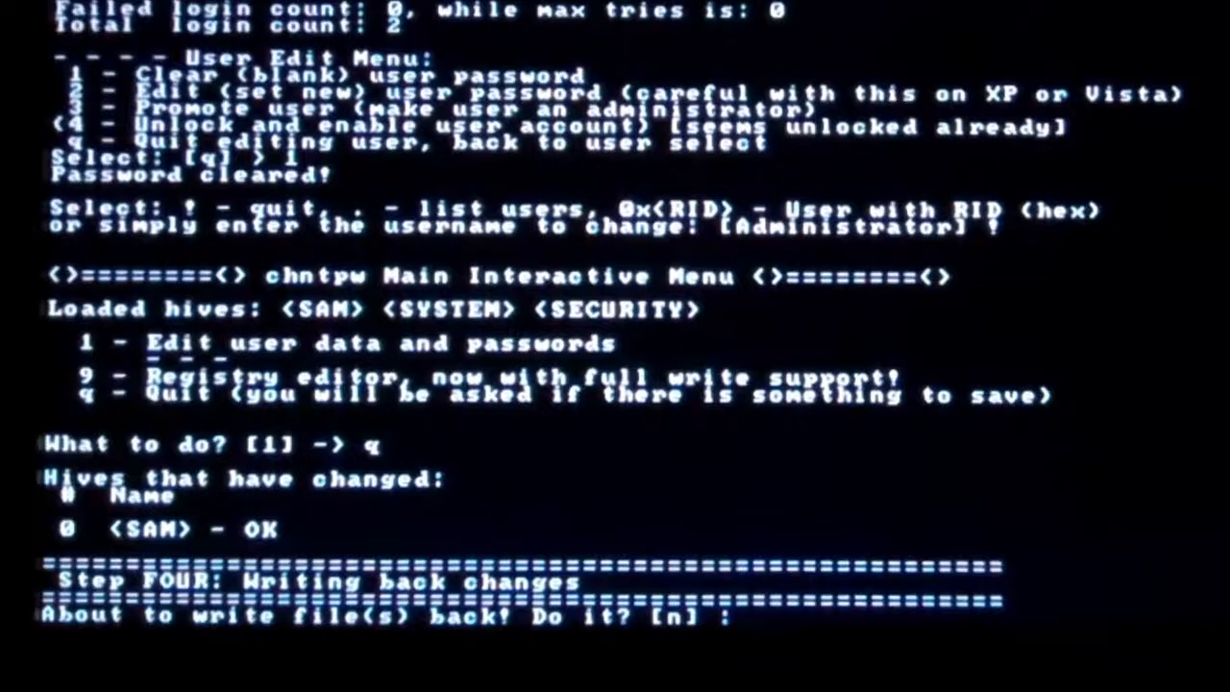
{"action": "type", "text": "y"}
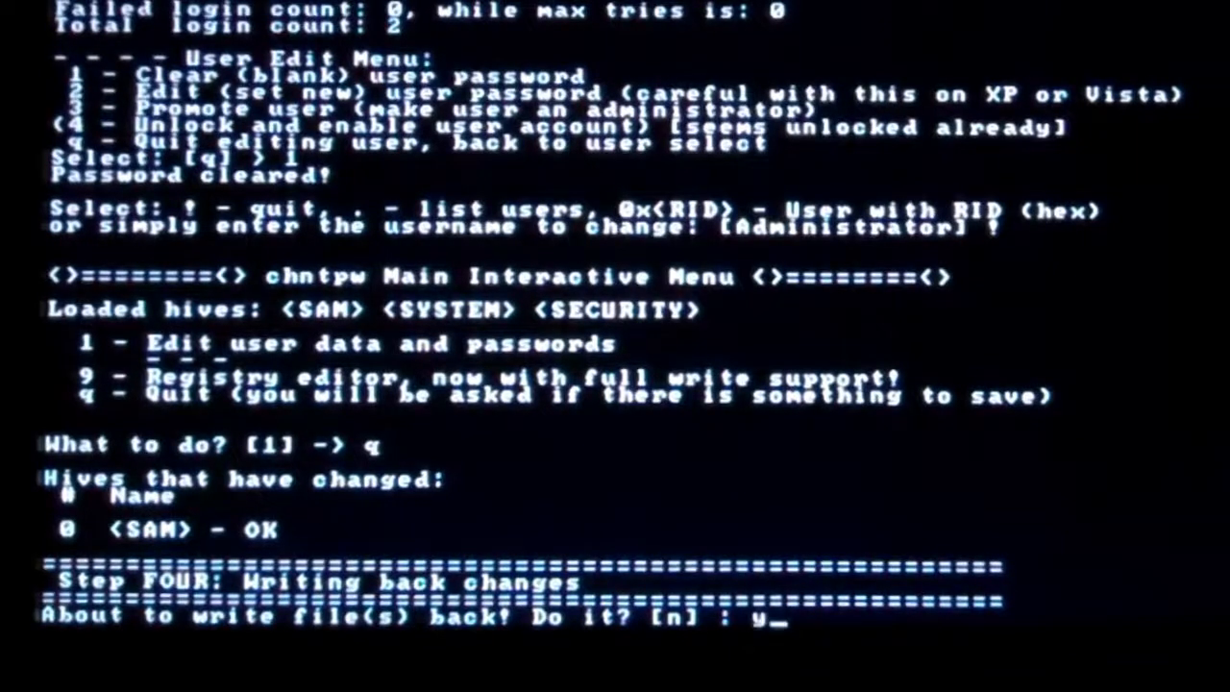